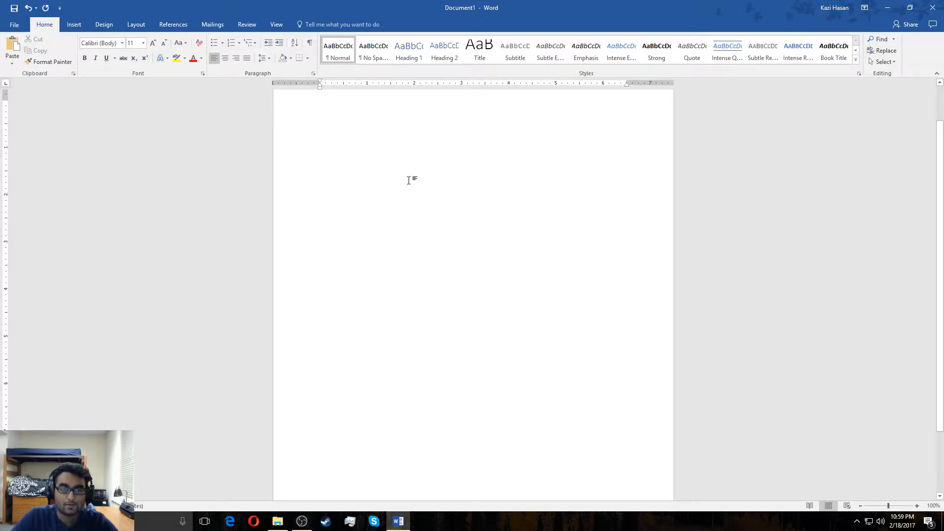
pyautogui.moveTo(390, 164)
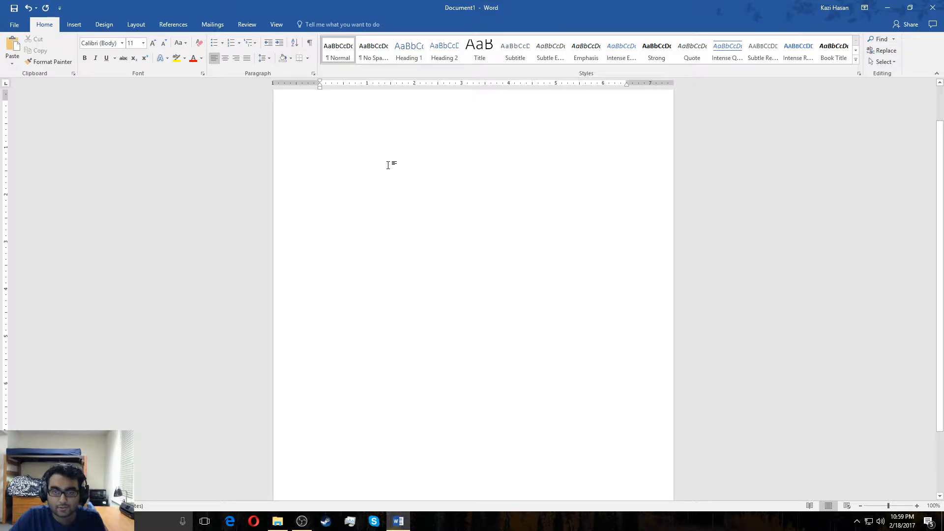
# Type 'TKC' at the top of the blank document.
pyautogui.click(320, 104)
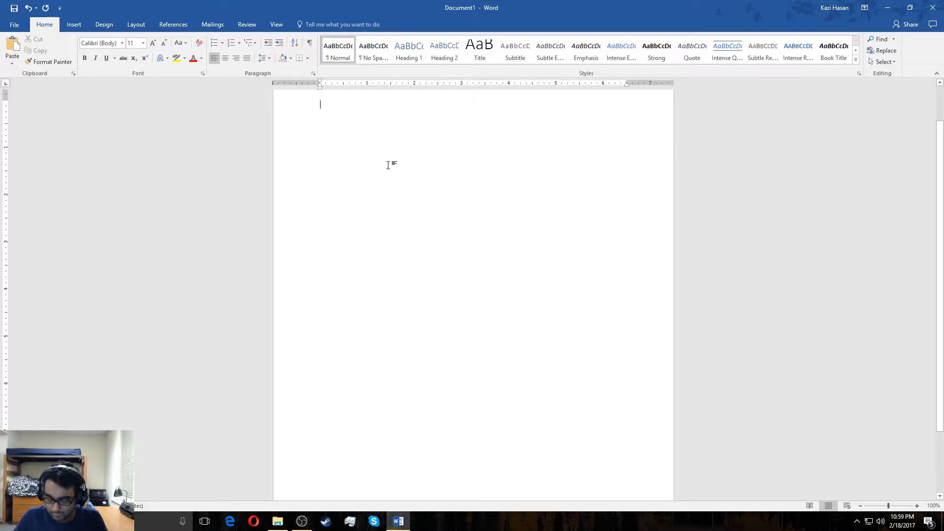
pyautogui.write('TKC')
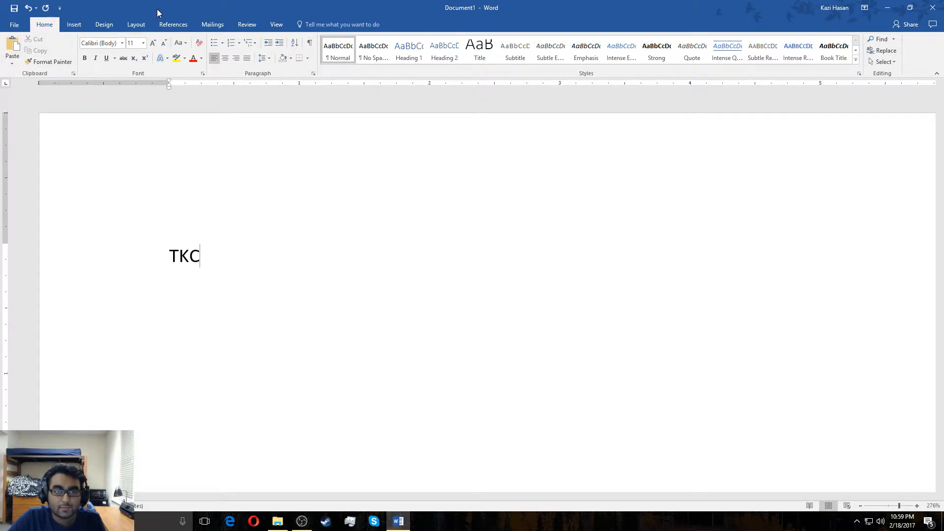
# Insert footnote 1 after TKC with the footnote text 'TheKaziCo'.
pyautogui.click(173, 25)
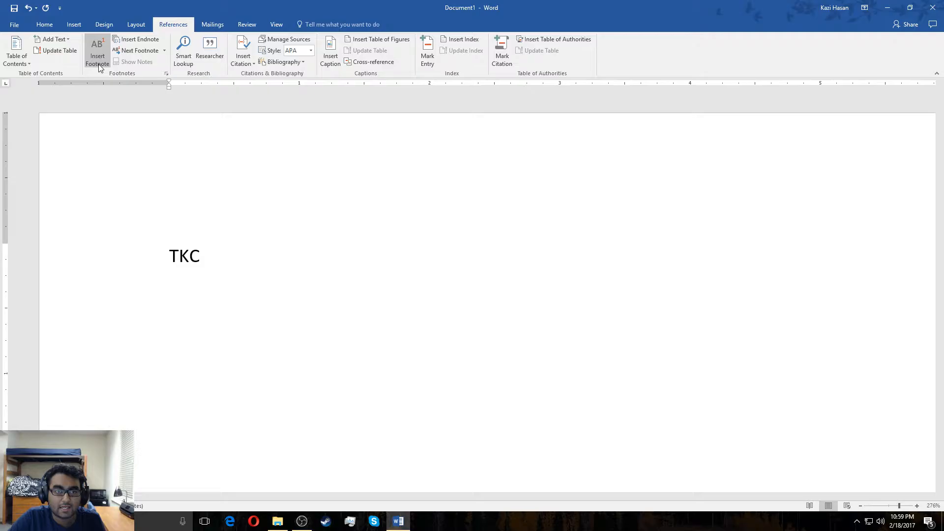
pyautogui.click(96, 50)
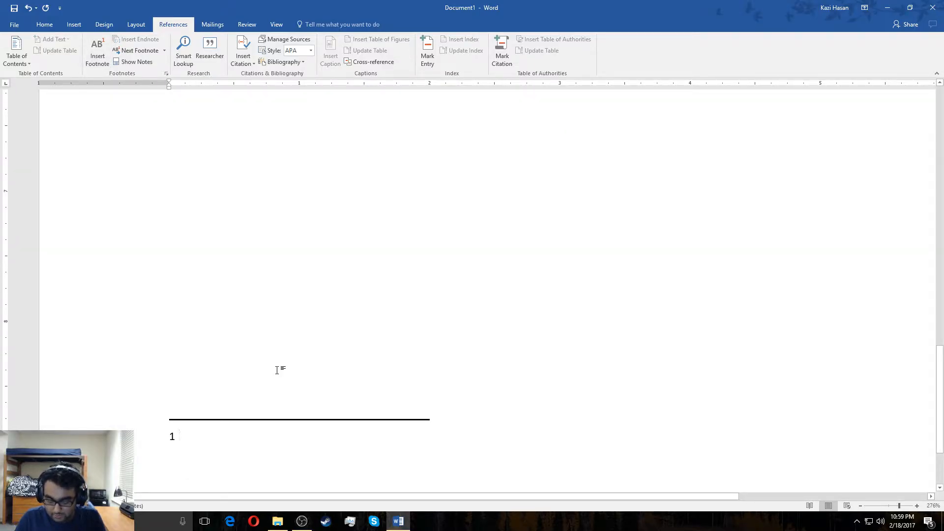
pyautogui.write('TheK')
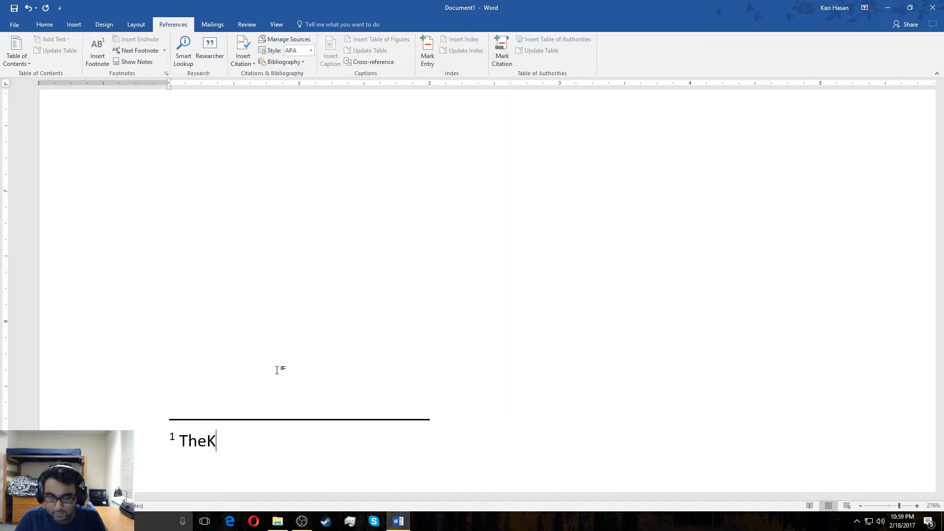
pyautogui.write('aziCo')
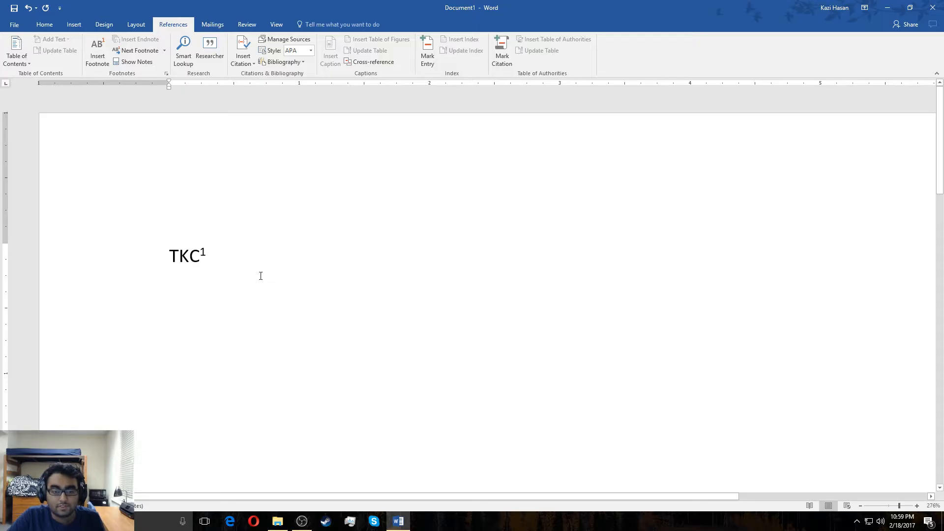
# Delete footnote reference mark 1 so 'TKC' stands alone without a superscript number.
pyautogui.write('TheKaziCo')
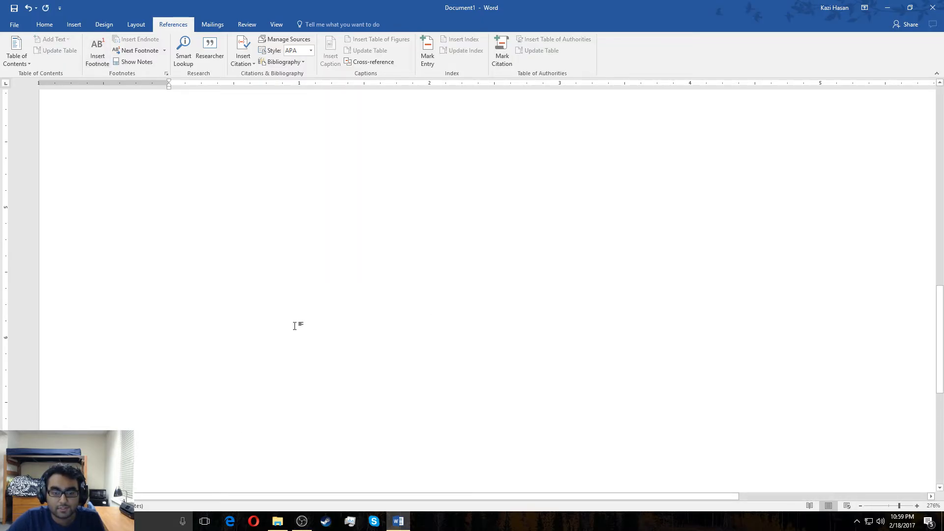
pyautogui.write('TKC')
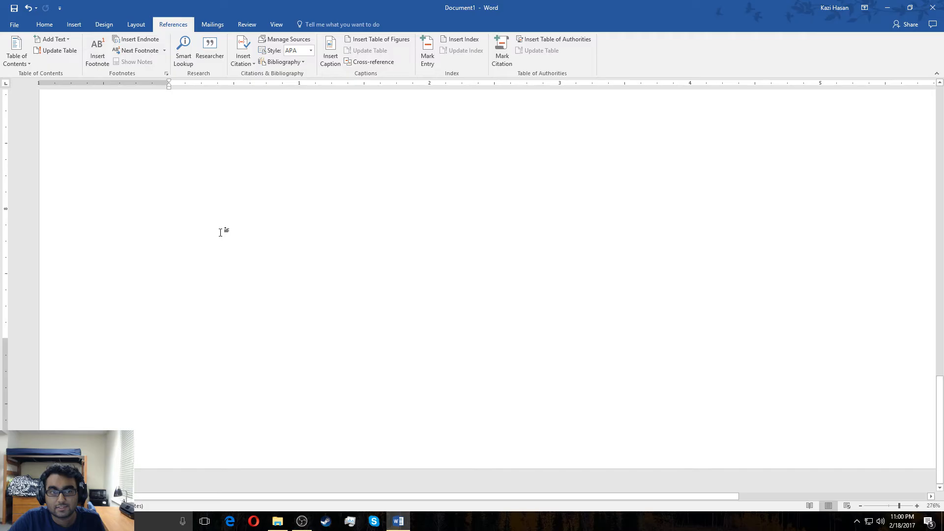
pyautogui.write('TKC')
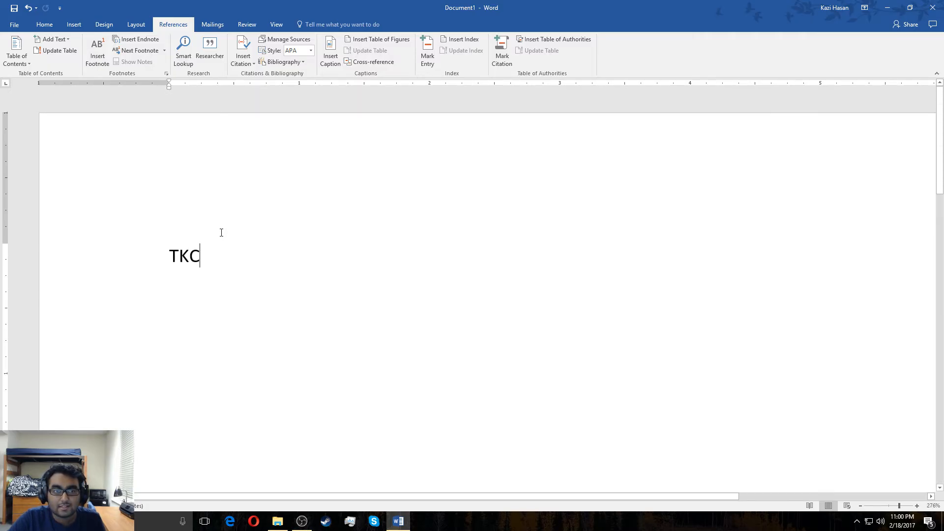